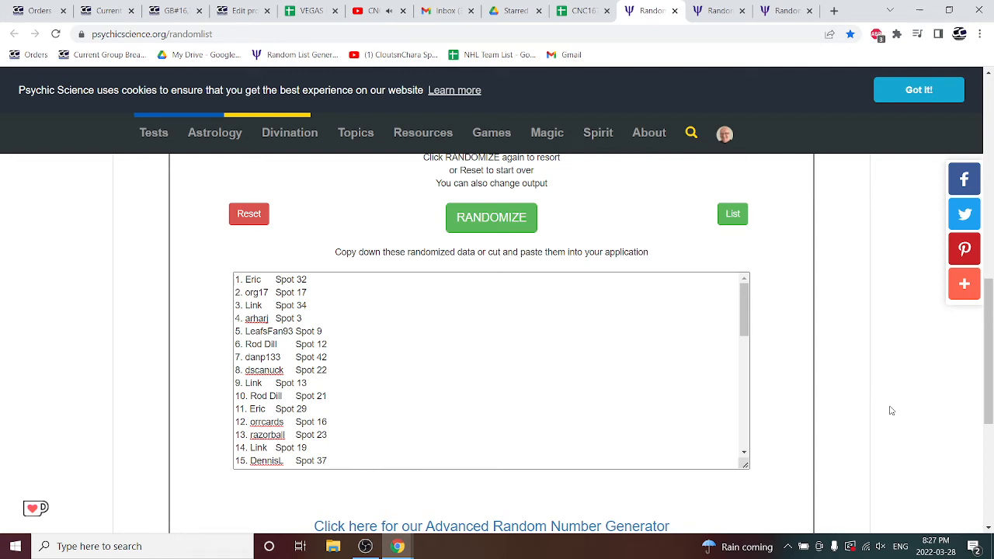
- Reshuffle the names-and-spots list and copy the full randomized output for the spreadsheet
{"action": "left_click", "coordinate": [490, 218]}
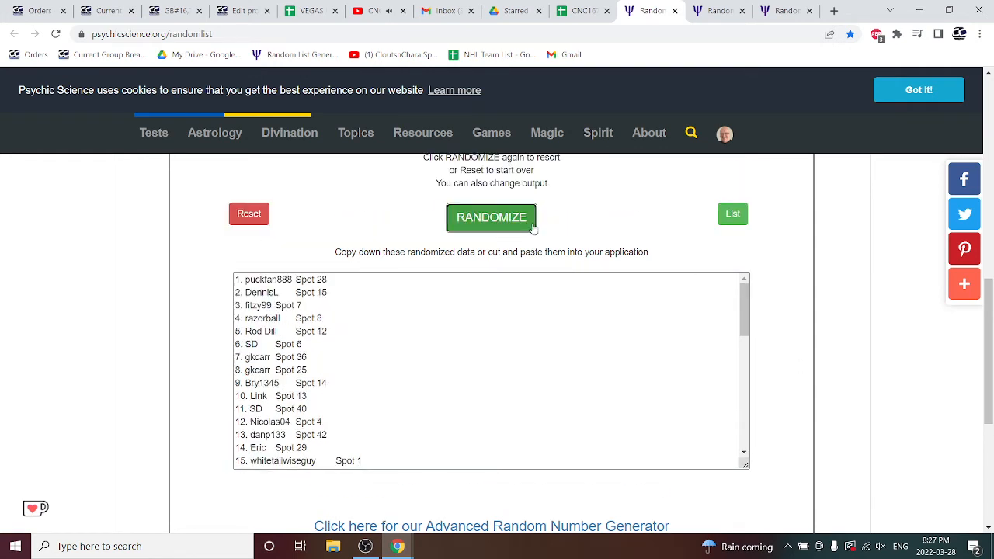
{"action": "left_click", "coordinate": [490, 217]}
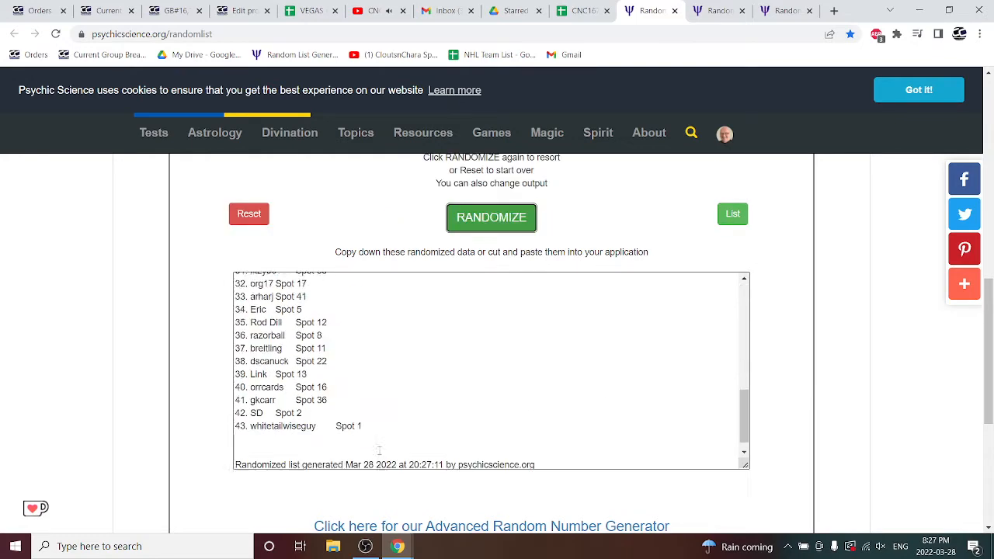
{"action": "left_click", "coordinate": [491, 218]}
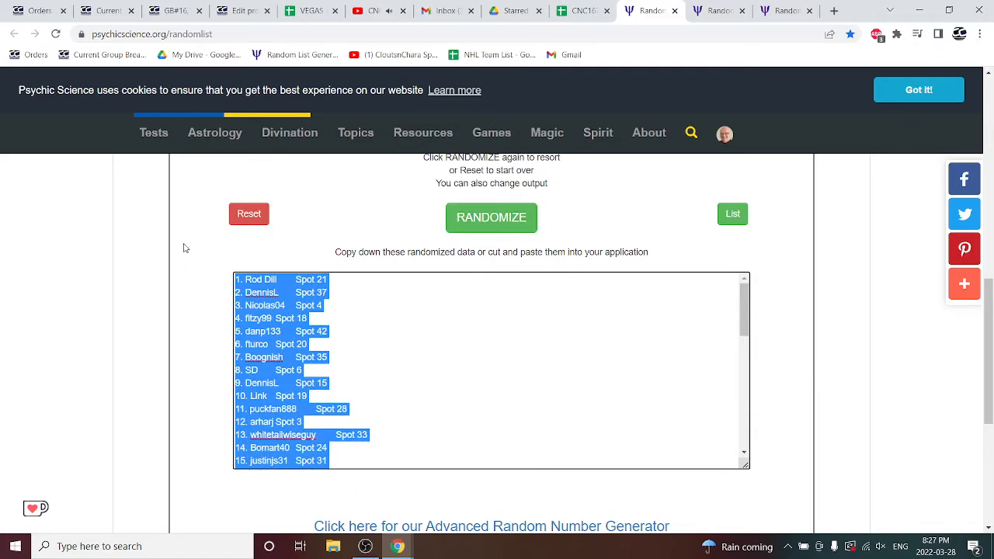
{"action": "left_click", "coordinate": [577, 9]}
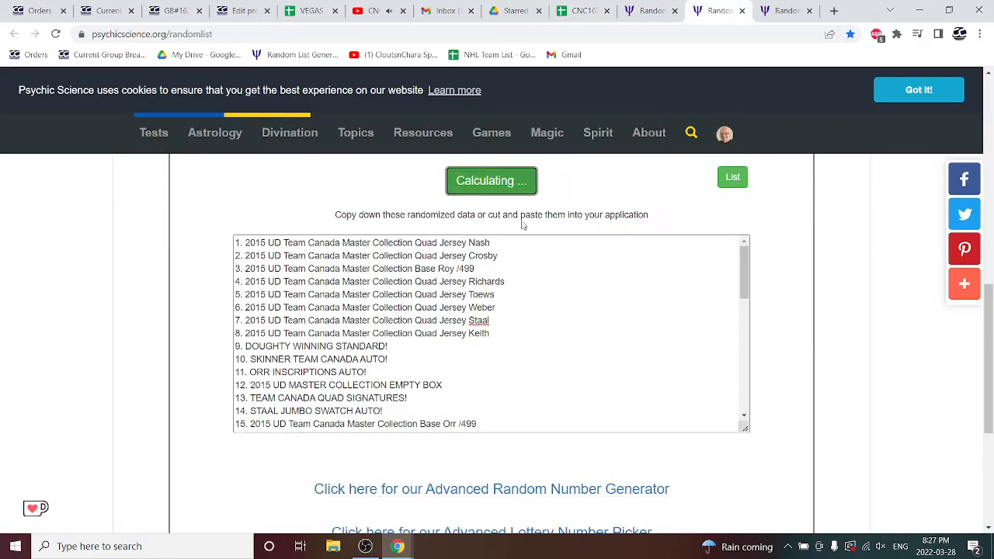
- Reshuffle the Team Canada card list and copy its randomized output
{"action": "left_click", "coordinate": [491, 180]}
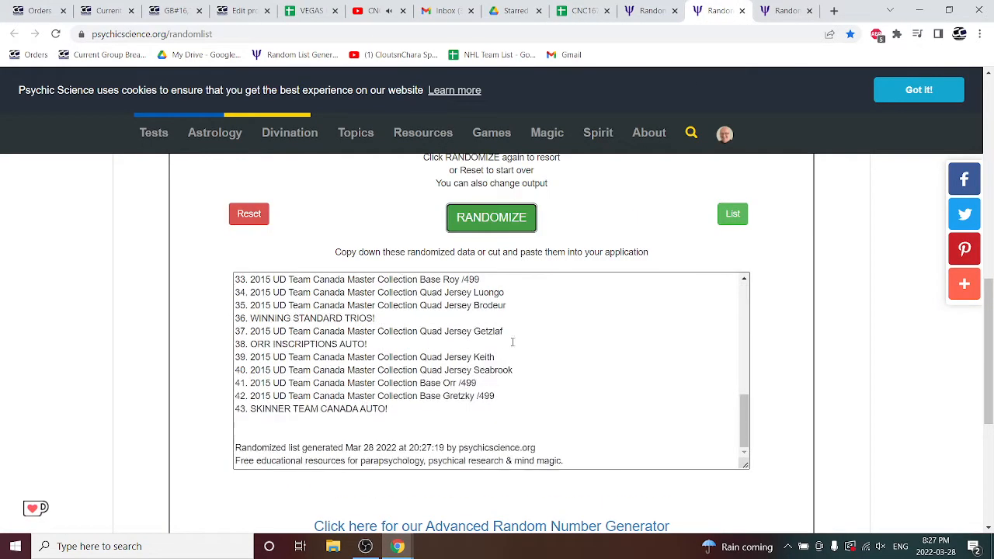
{"action": "left_click", "coordinate": [491, 217]}
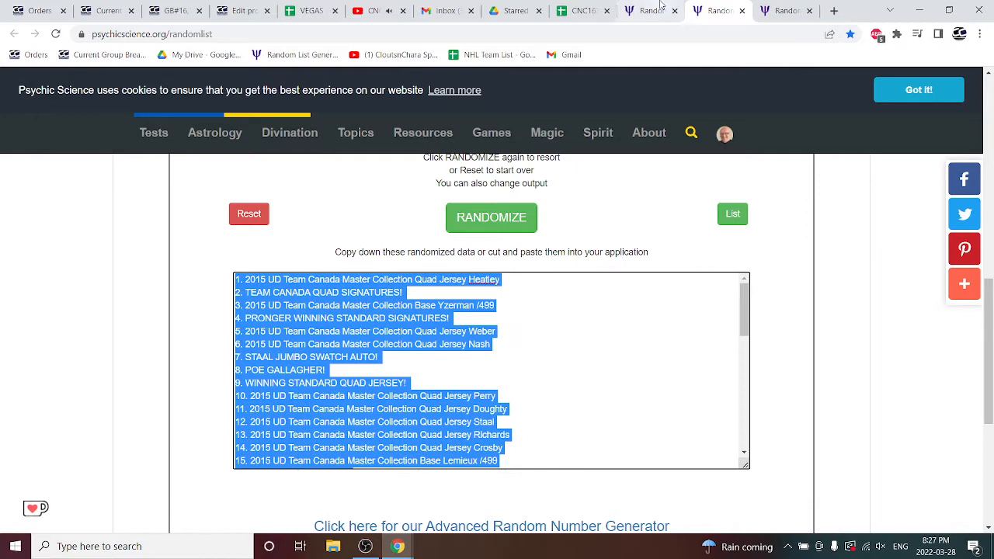
{"action": "left_click", "coordinate": [582, 9]}
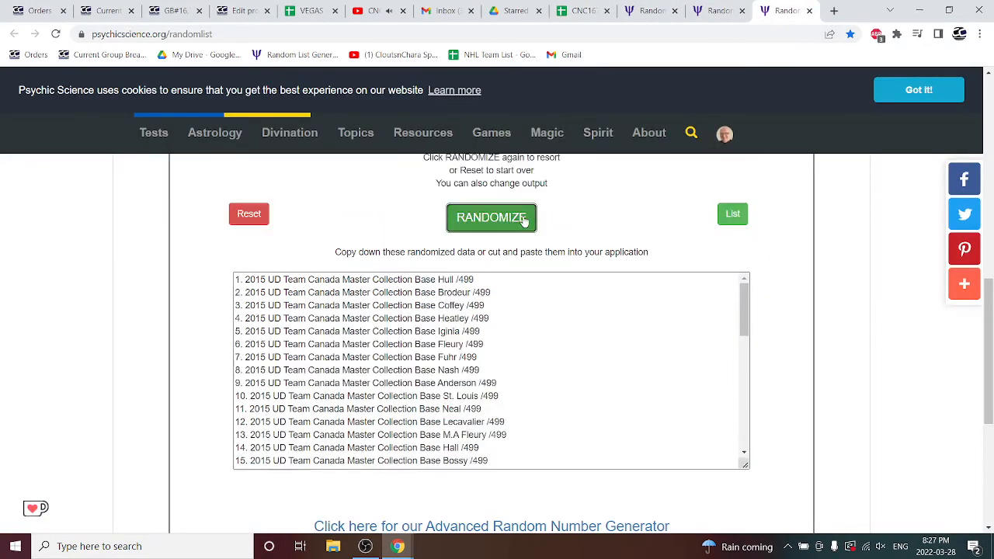
- Reshuffle the base card list and copy its randomized output too
{"action": "left_click", "coordinate": [491, 217]}
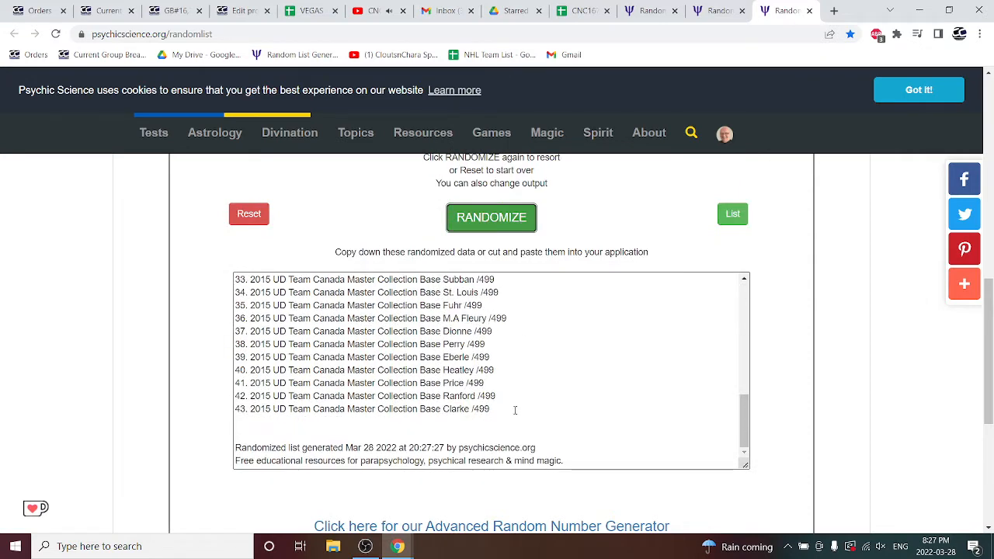
{"action": "left_click", "coordinate": [582, 9]}
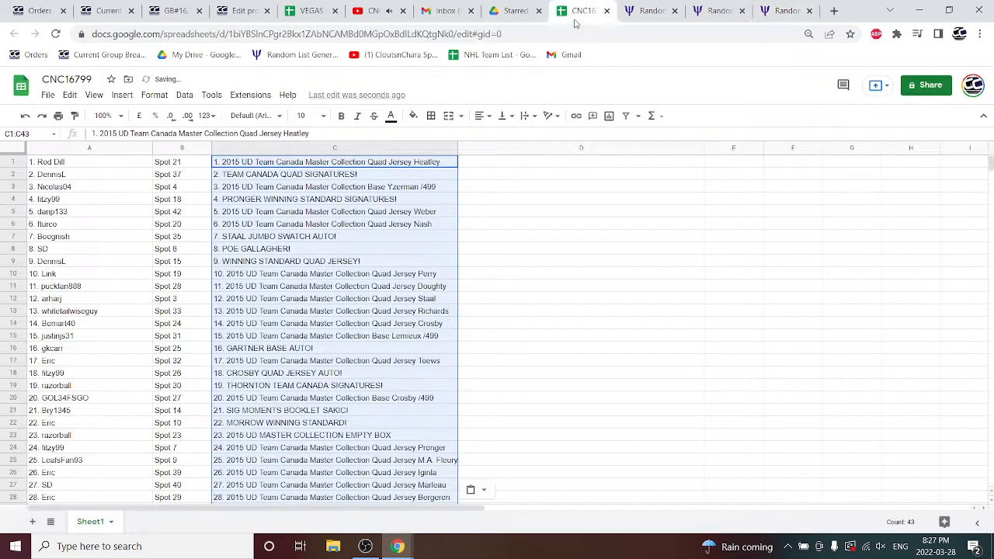
- Paste the randomized base card list into column D beside the first card list
{"action": "left_click", "coordinate": [581, 162]}
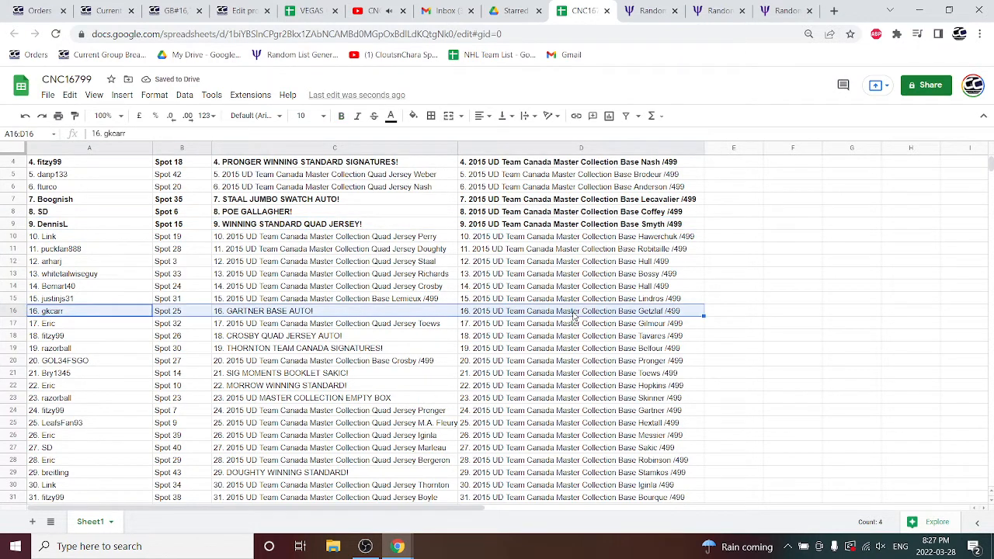
- Select the remaining hit rows further down, through row 36, to mark them bold
{"action": "scroll", "scroll_direction": "down", "scroll_amount": 3}
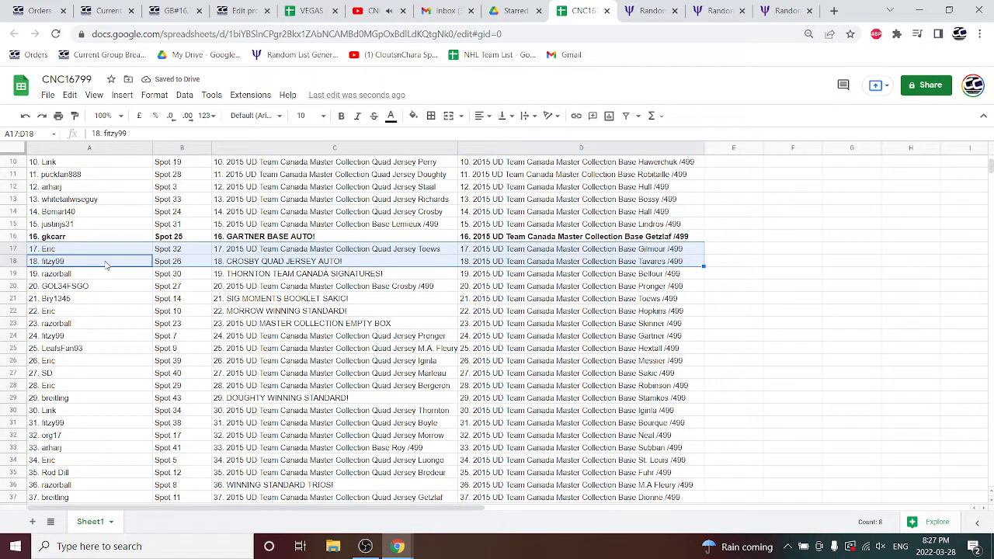
{"action": "scroll", "scroll_direction": "down", "scroll_amount": 3}
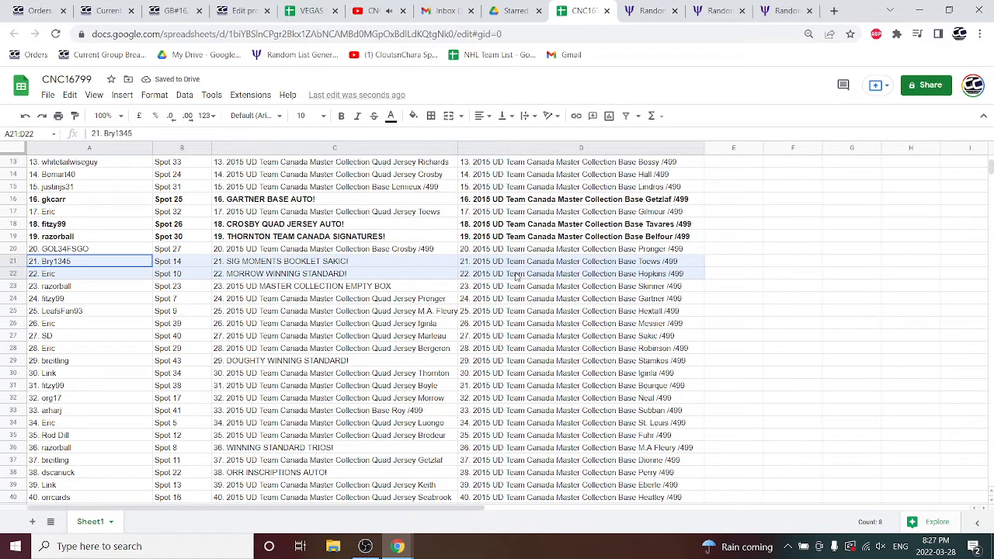
{"action": "left_click", "coordinate": [516, 286]}
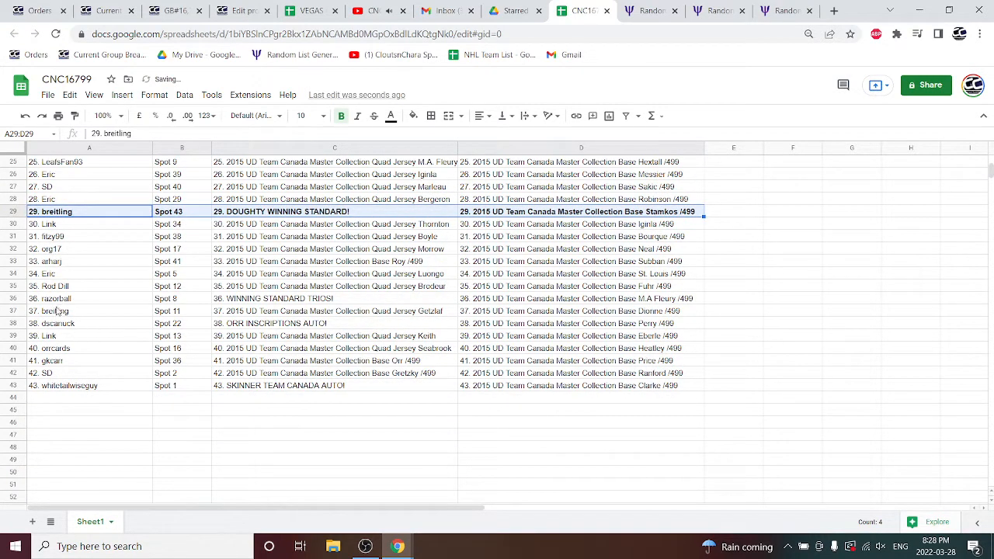
{"action": "left_click", "coordinate": [90, 298]}
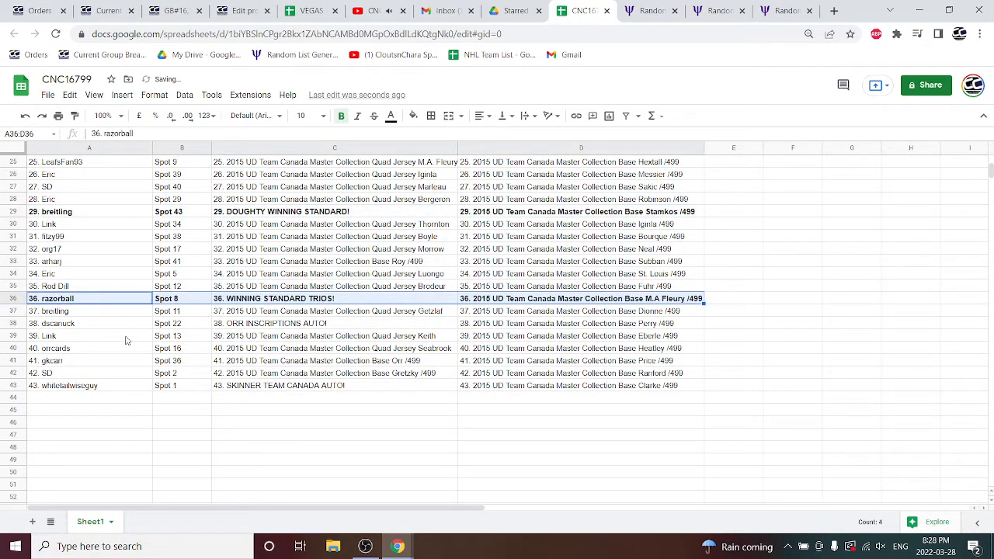